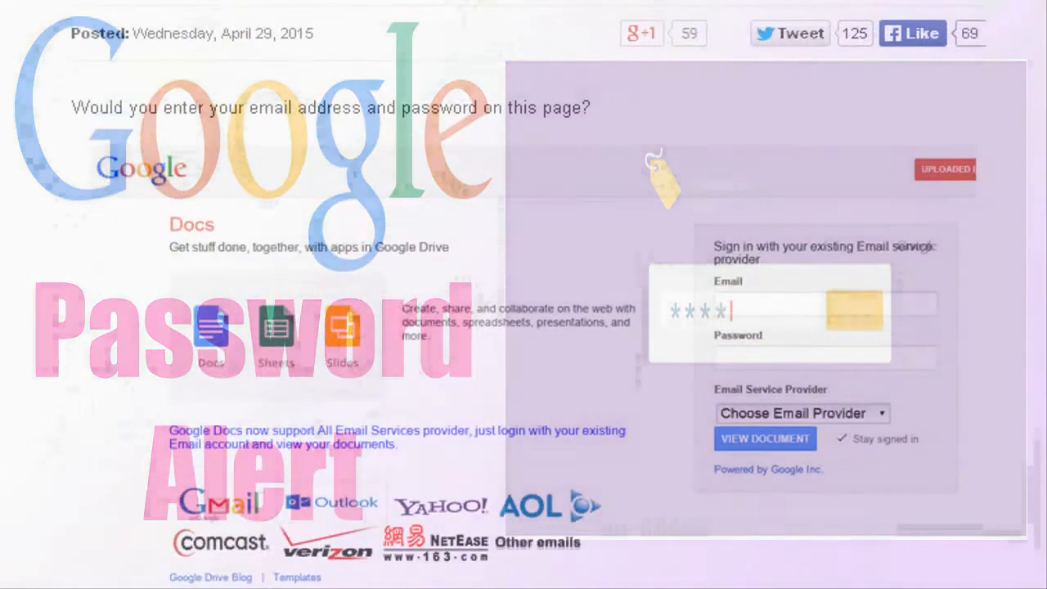
pyautogui.scroll(-3)
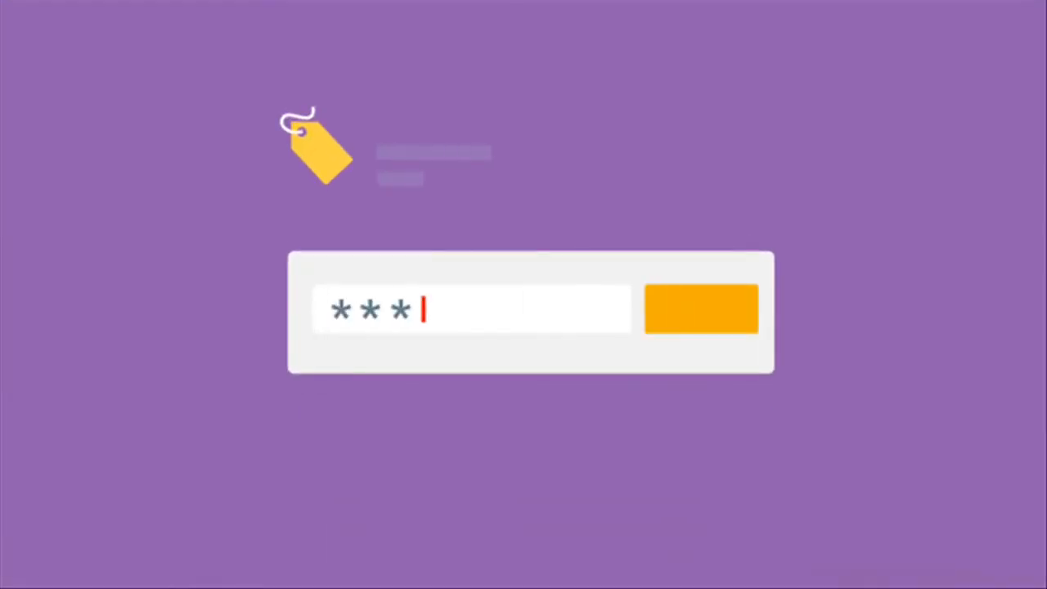
pyautogui.write('**')
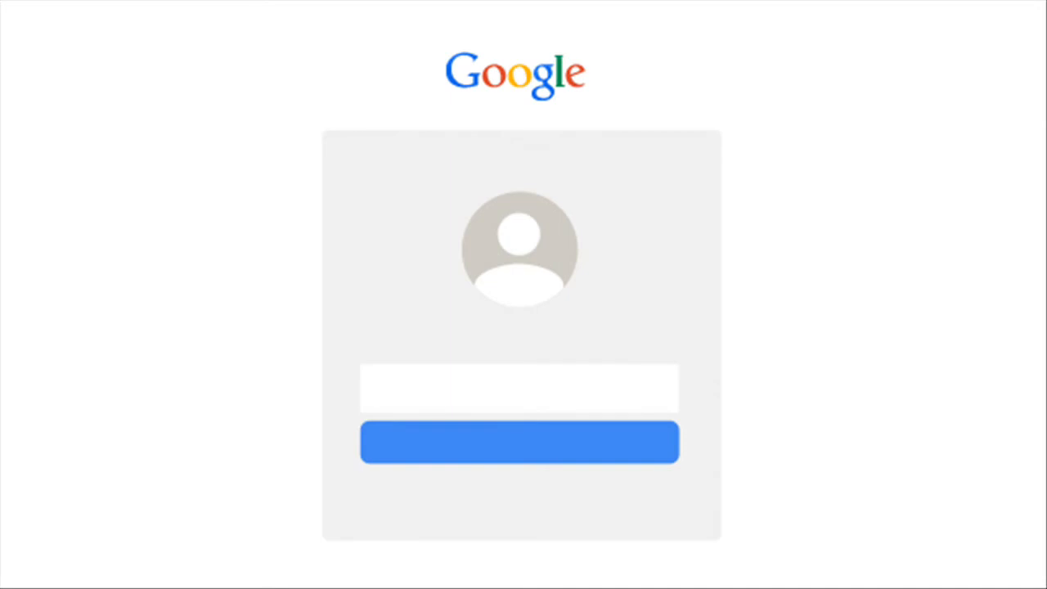
pyautogui.write('*****')
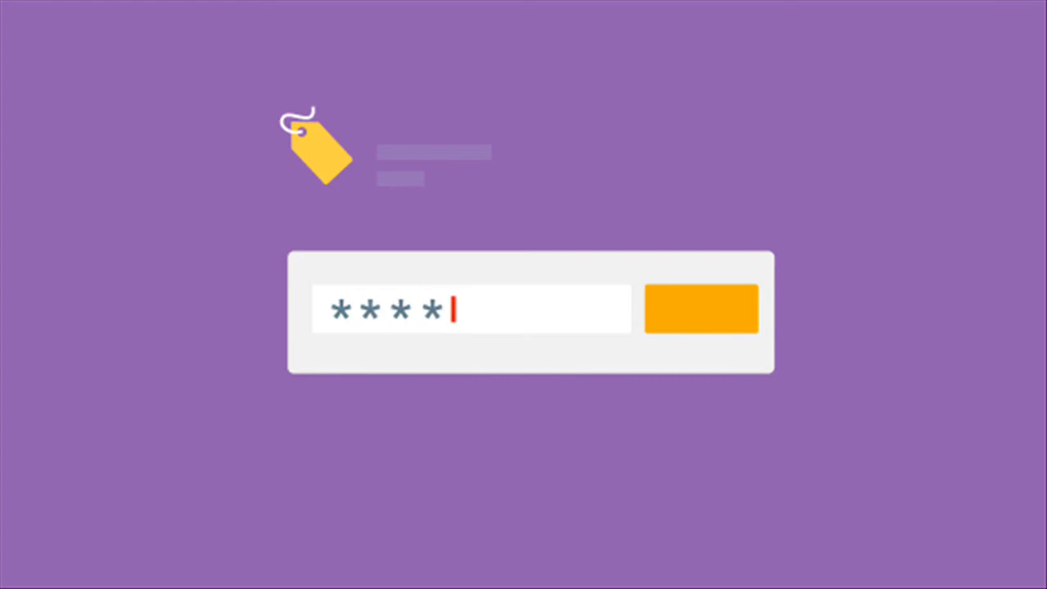
pyautogui.write('*')
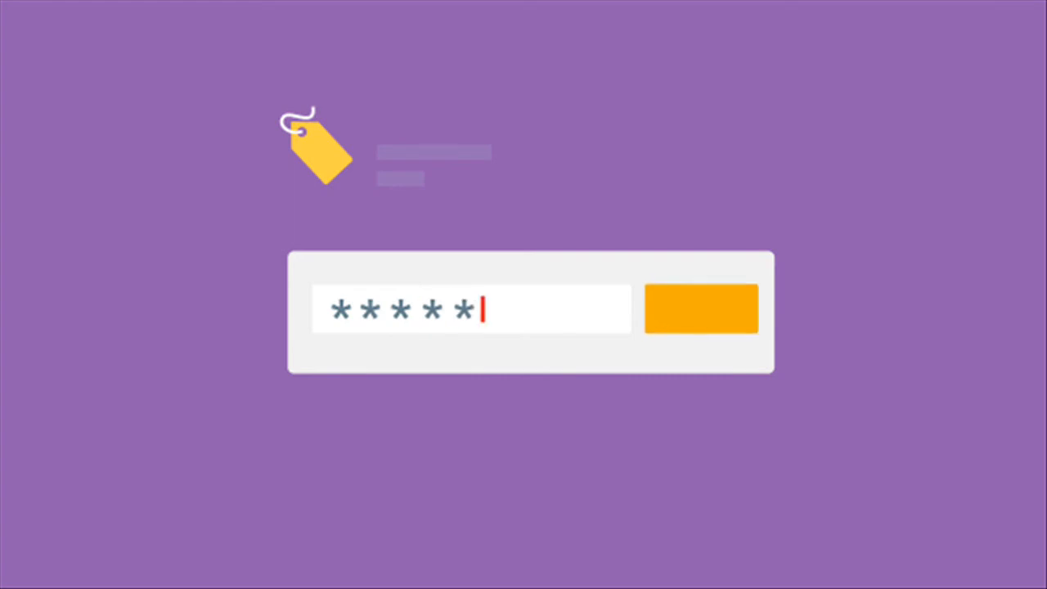